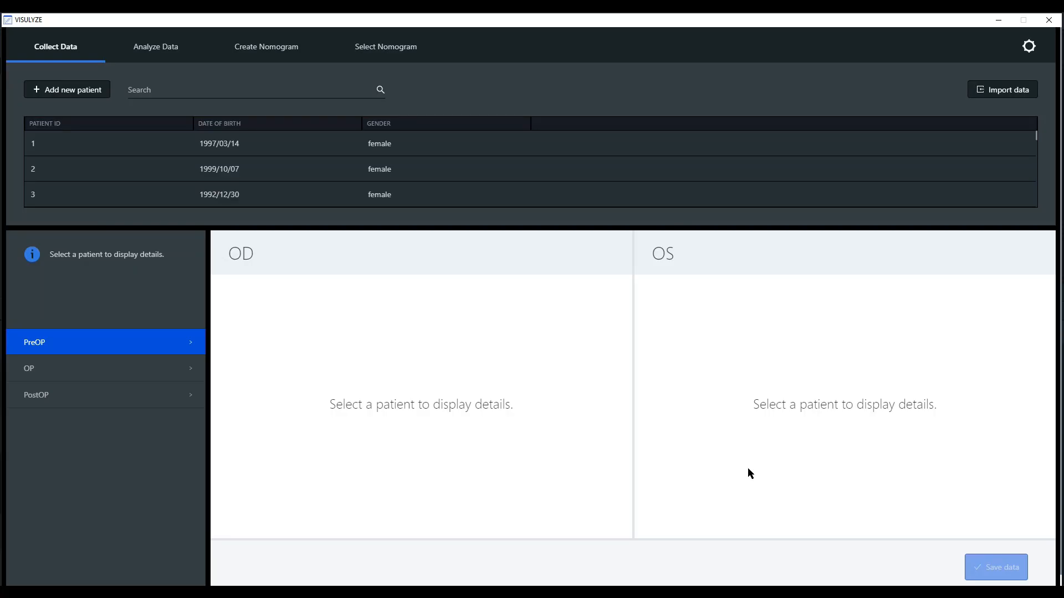
{"action": "mouse_move", "coordinate": [335, 151]}
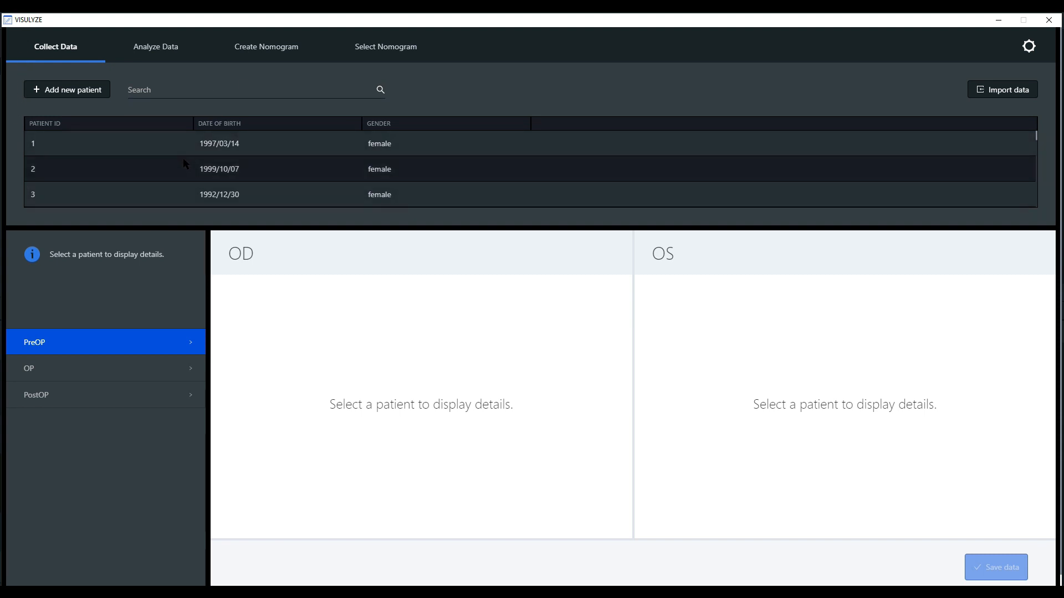
Start a new patient record and enter the ID 12345
{"action": "scroll", "scroll_direction": "down", "scroll_amount": 3}
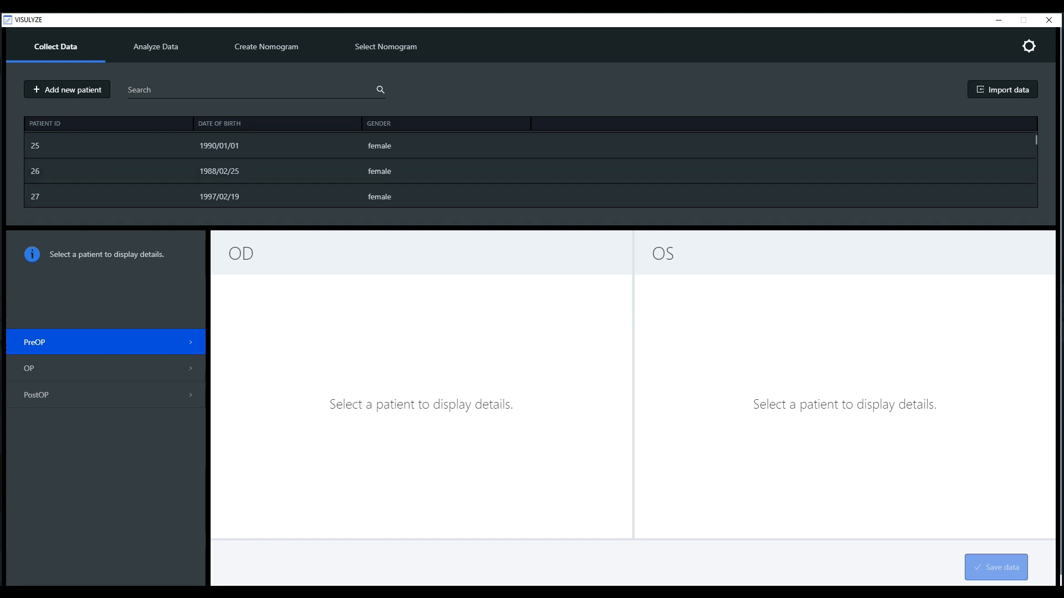
{"action": "mouse_move", "coordinate": [71, 351]}
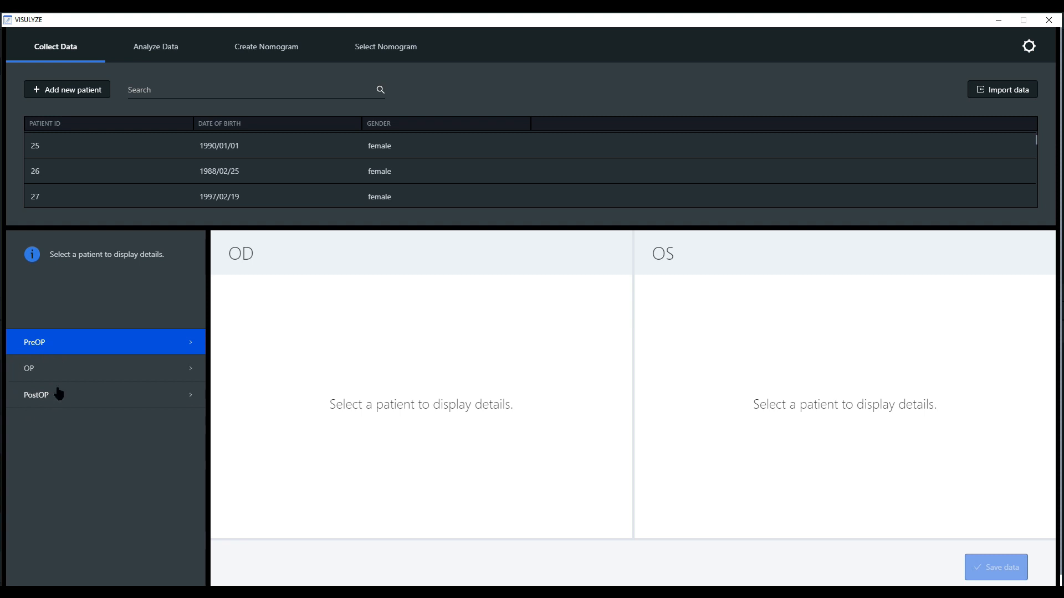
{"action": "mouse_move", "coordinate": [102, 449]}
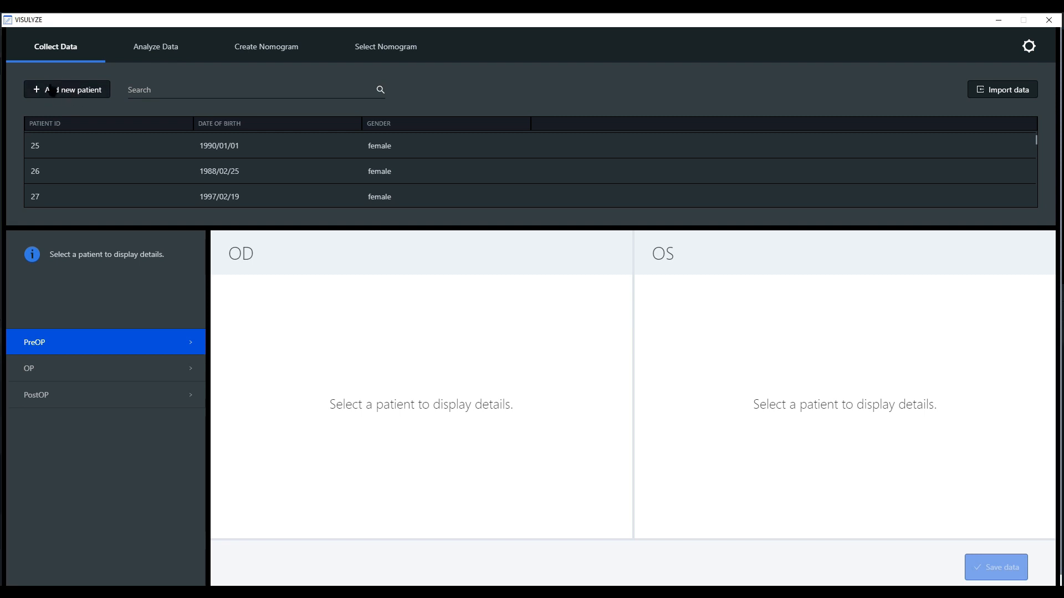
{"action": "left_click", "coordinate": [66, 89]}
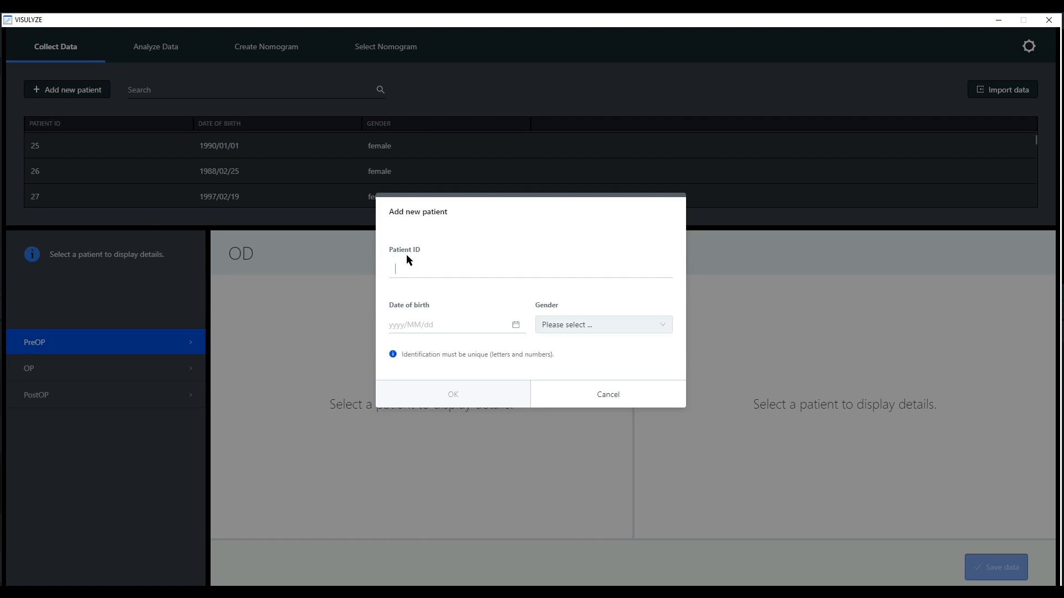
{"action": "mouse_move", "coordinate": [325, 256]}
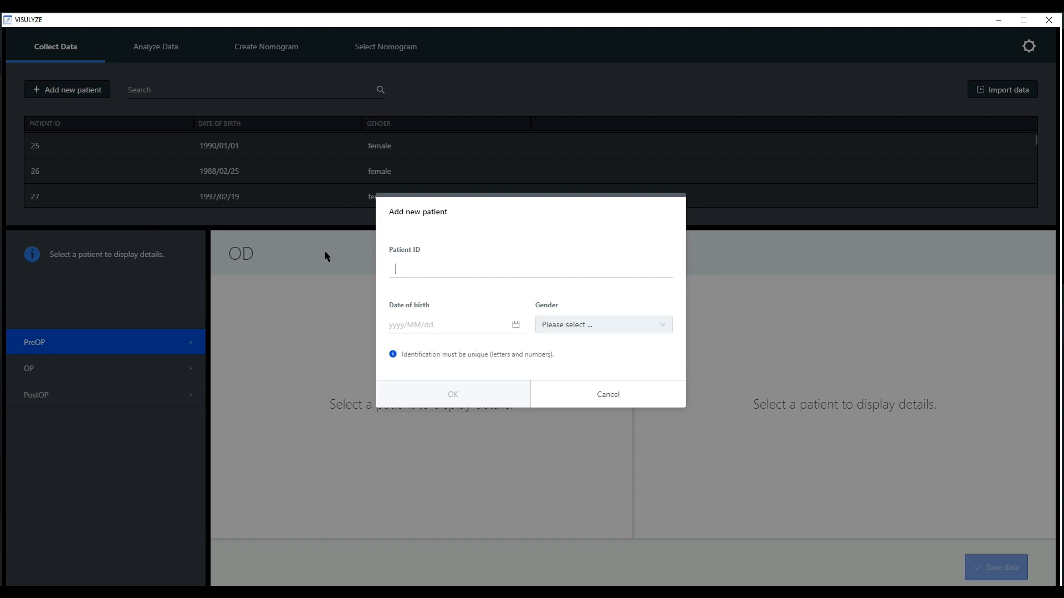
{"action": "type", "text": "123456"}
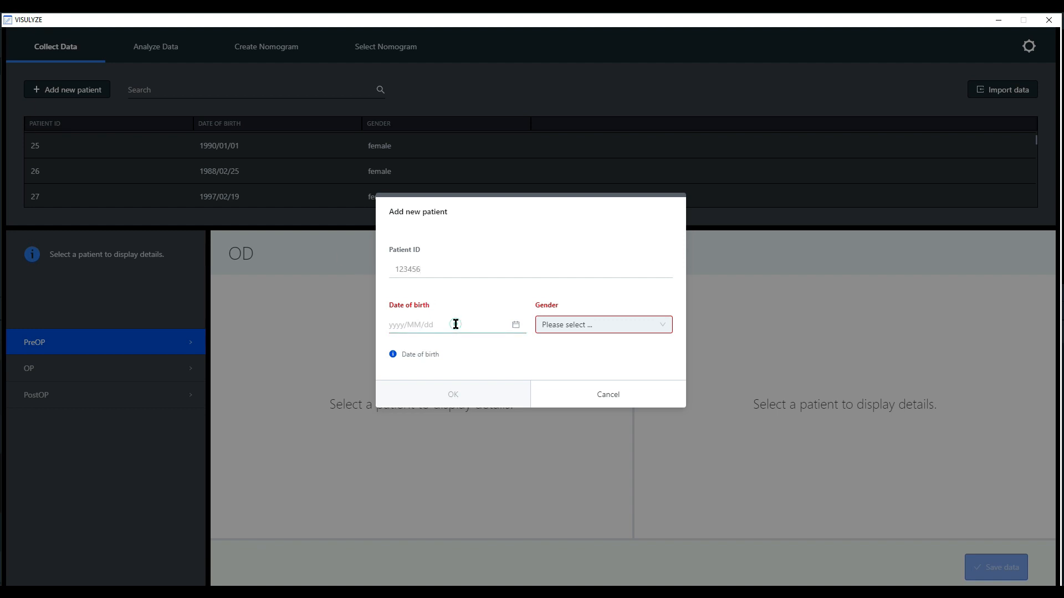
Set birth date 1980/10/18 and gender Male, then confirm the new patient
{"action": "left_click", "coordinate": [451, 325]}
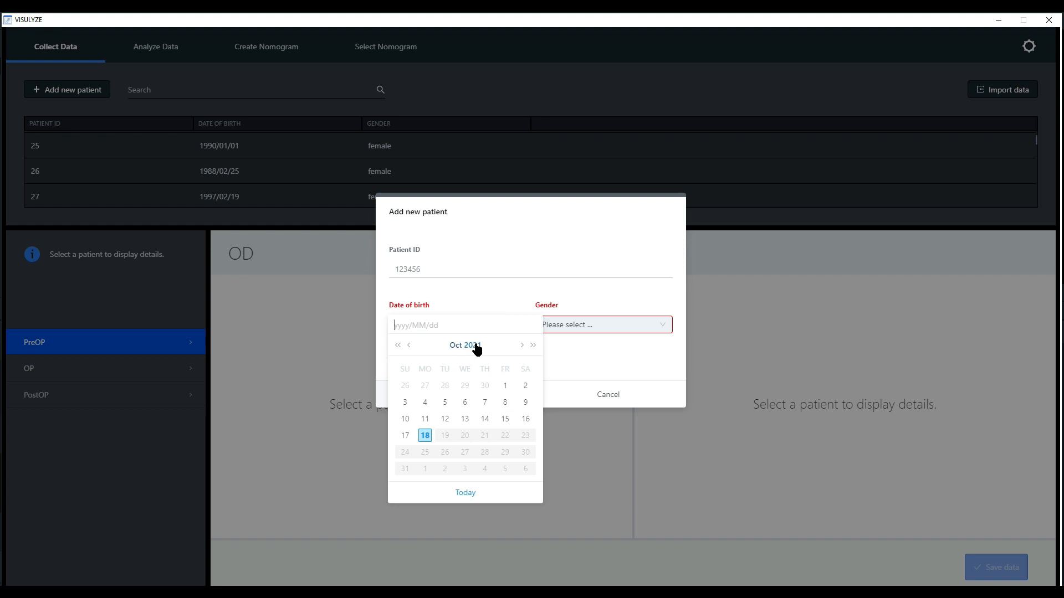
{"action": "left_click", "coordinate": [464, 345]}
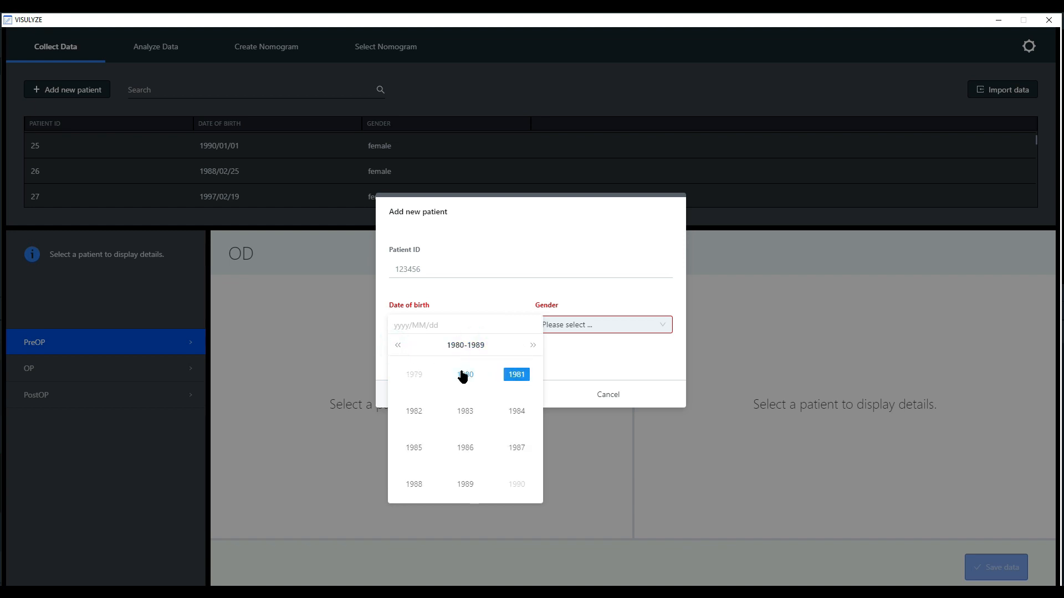
{"action": "left_click", "coordinate": [464, 374]}
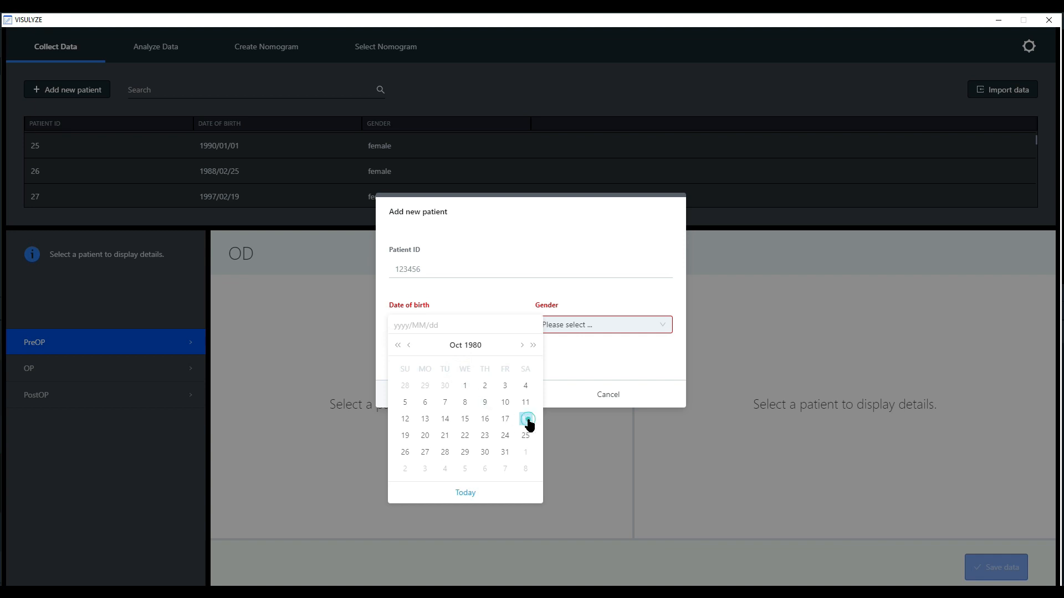
{"action": "left_click", "coordinate": [603, 325]}
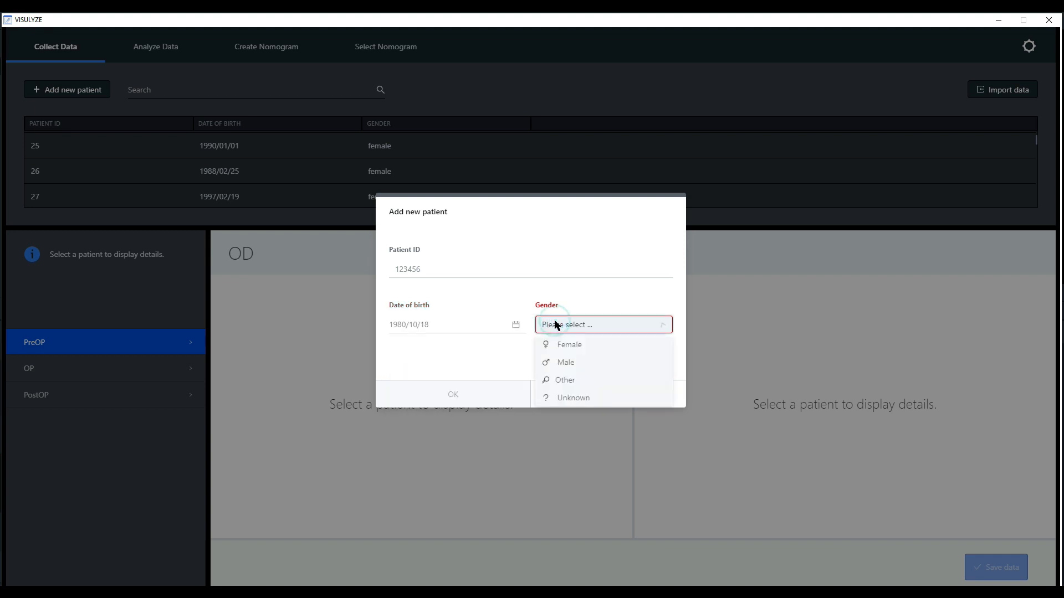
{"action": "left_click", "coordinate": [565, 362]}
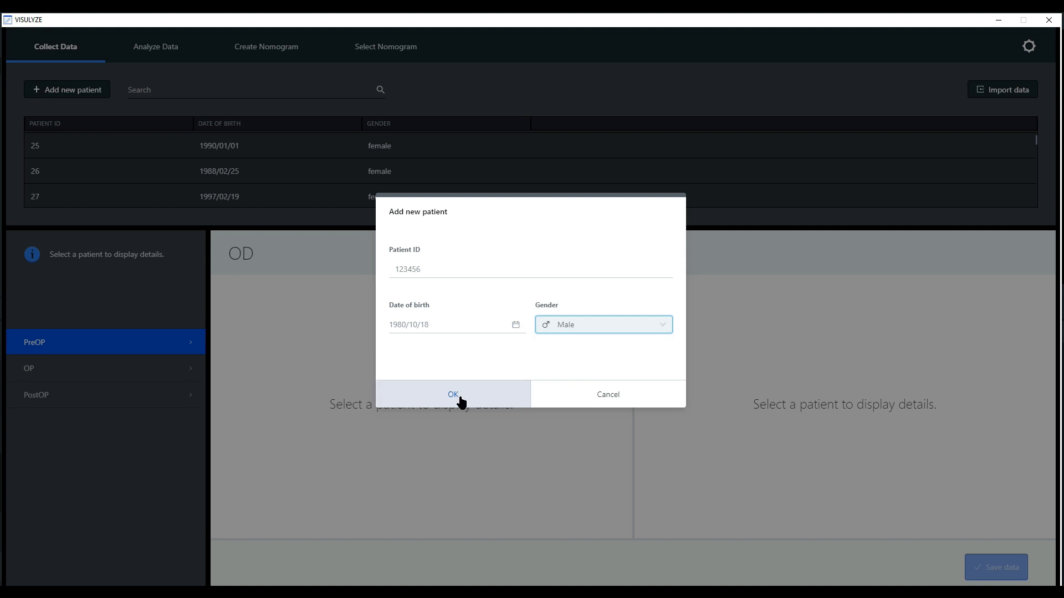
{"action": "left_click", "coordinate": [452, 394]}
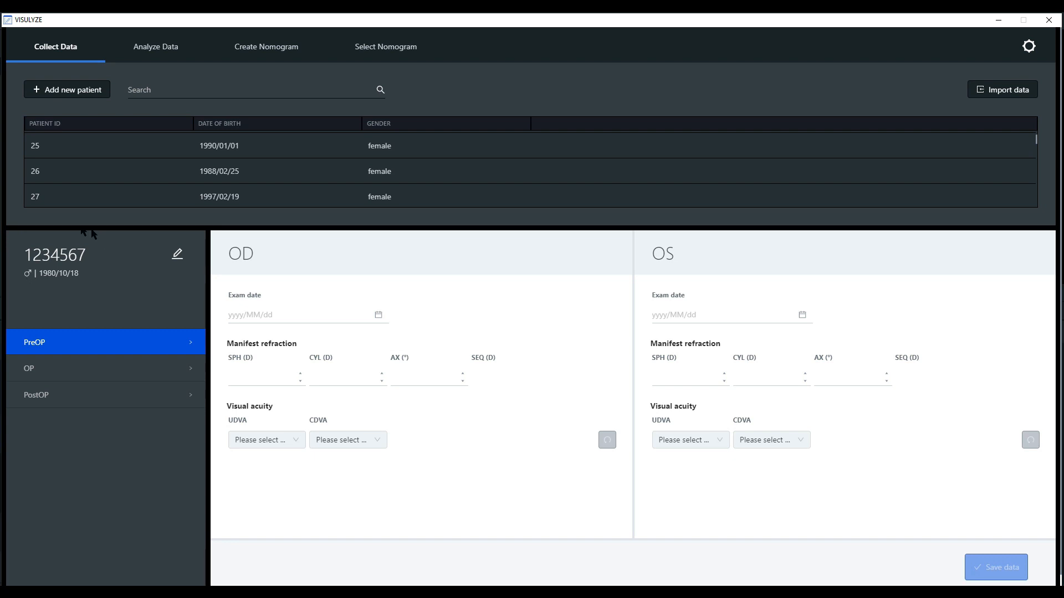
{"action": "mouse_move", "coordinate": [92, 298]}
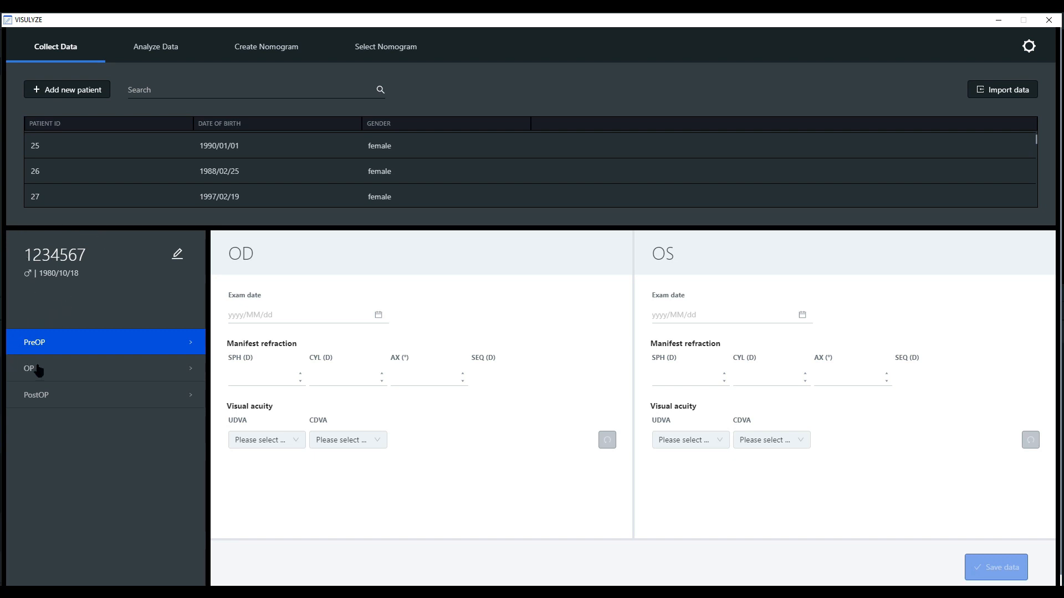
{"action": "mouse_move", "coordinate": [65, 345]}
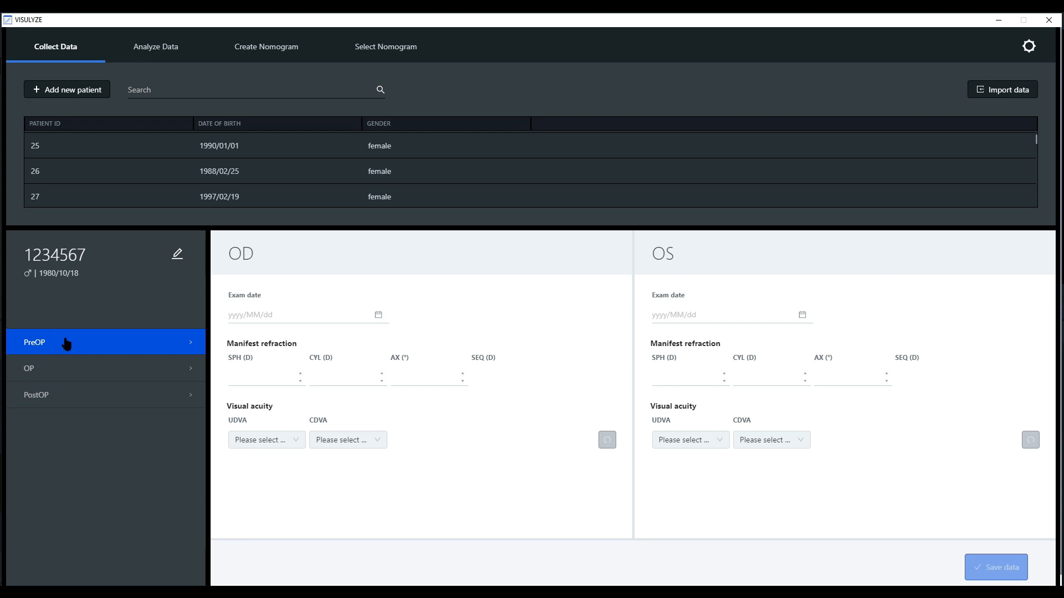
{"action": "mouse_move", "coordinate": [50, 418]}
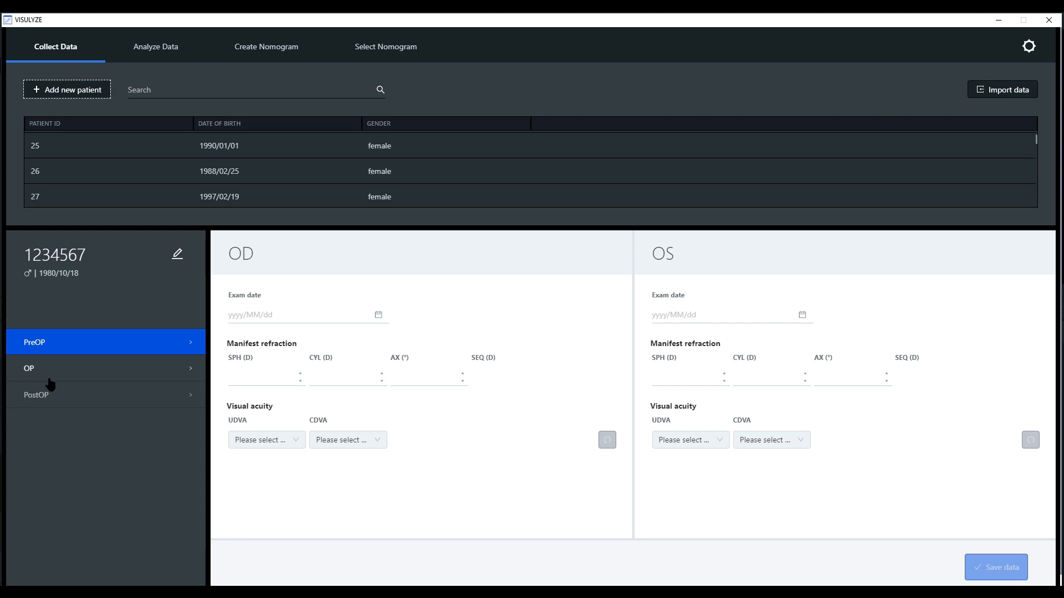
{"action": "mouse_move", "coordinate": [67, 356]}
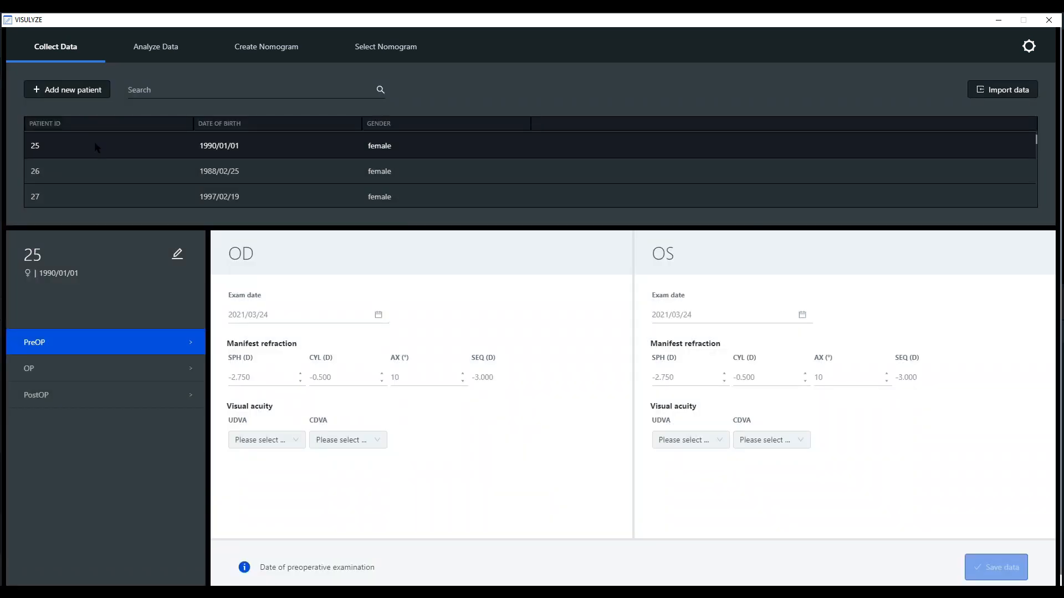
{"action": "mouse_move", "coordinate": [99, 358]}
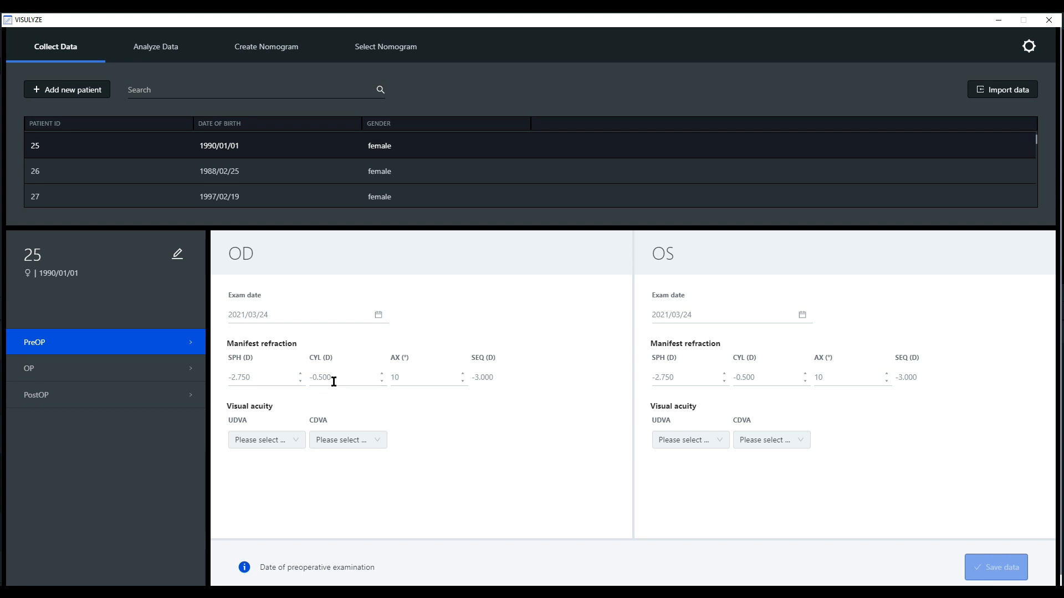
{"action": "mouse_move", "coordinate": [460, 364]}
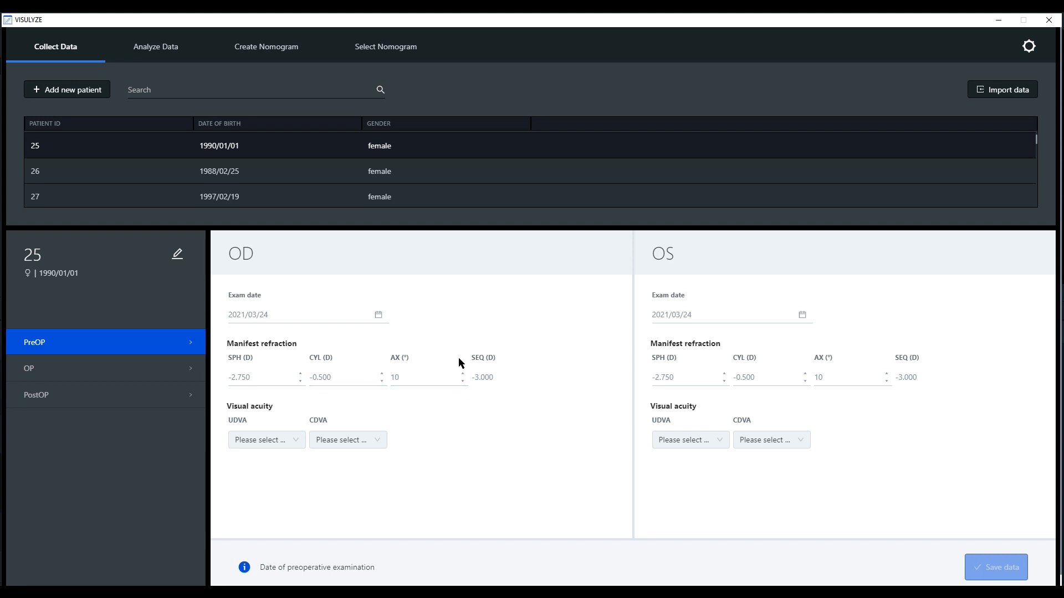
{"action": "mouse_move", "coordinate": [436, 427]}
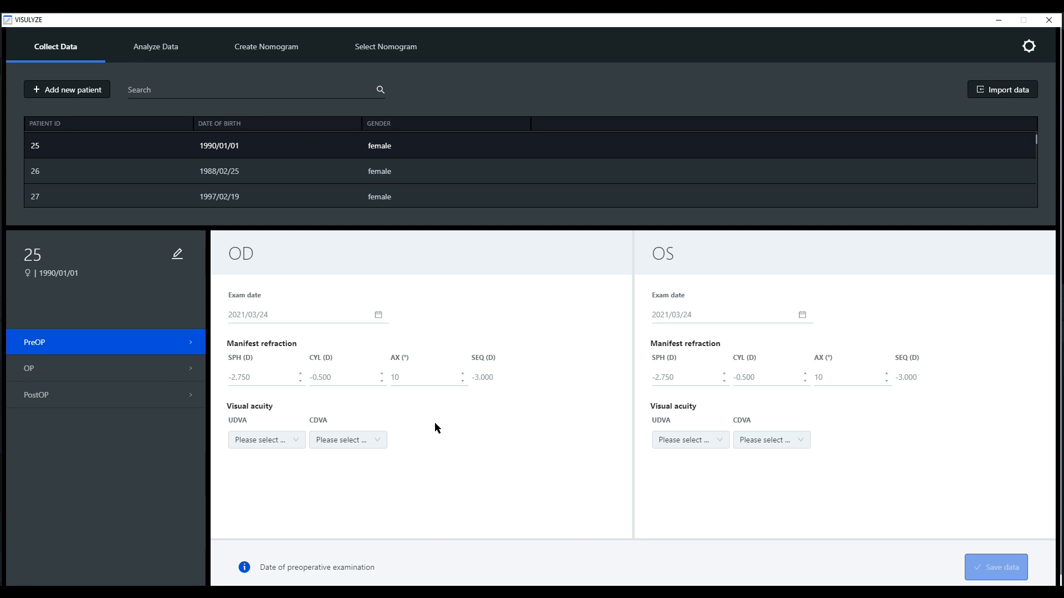
{"action": "mouse_move", "coordinate": [295, 491]}
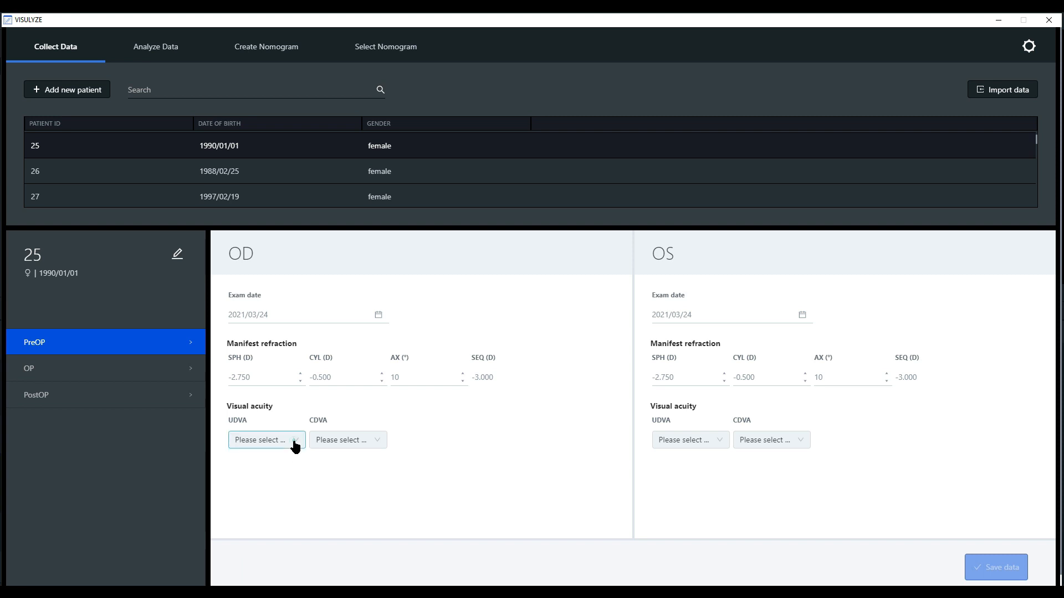
View the UDVA and CDVA choices for the right eye without selecting, then switch to the surgery data
{"action": "left_click", "coordinate": [265, 440]}
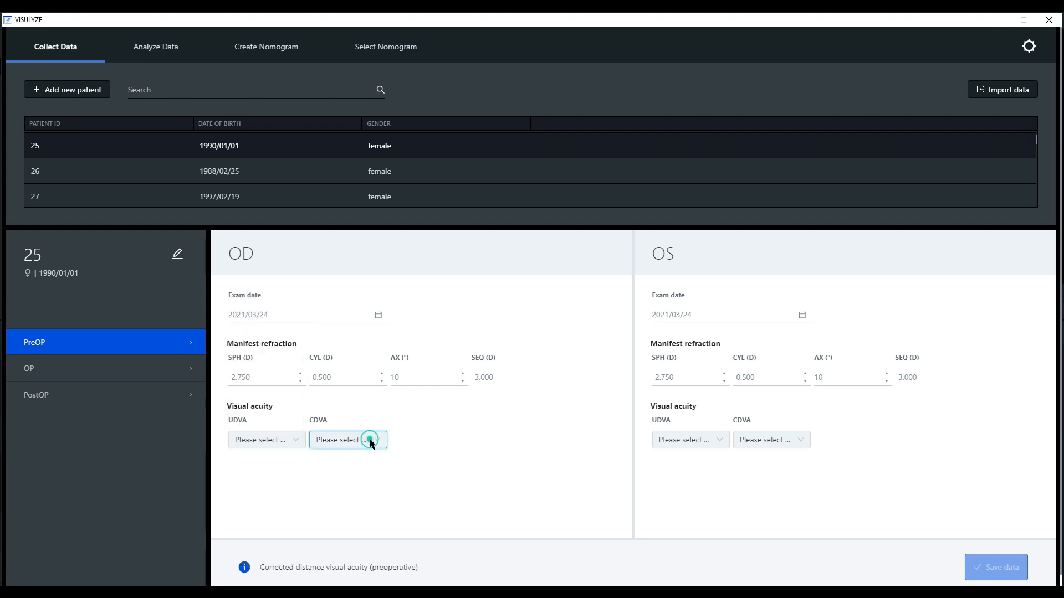
{"action": "left_click", "coordinate": [347, 440]}
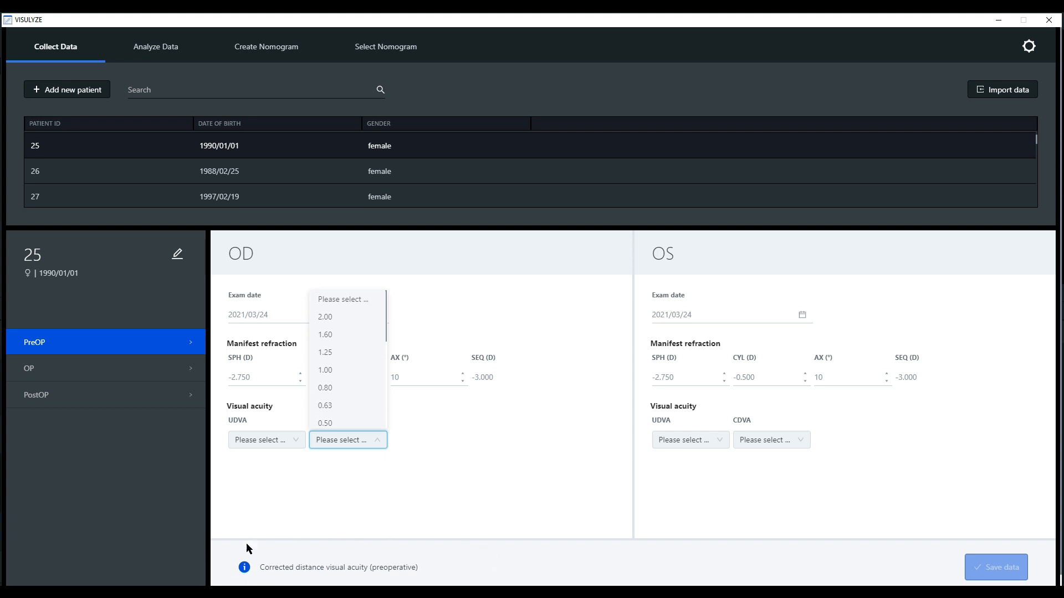
{"action": "mouse_move", "coordinate": [457, 551]}
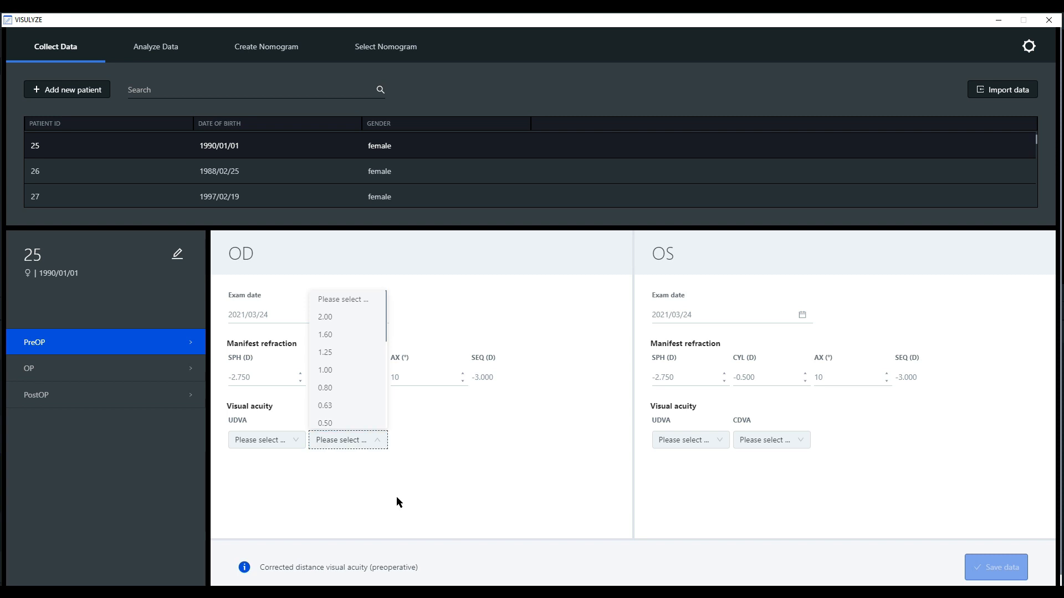
{"action": "mouse_move", "coordinate": [134, 389]}
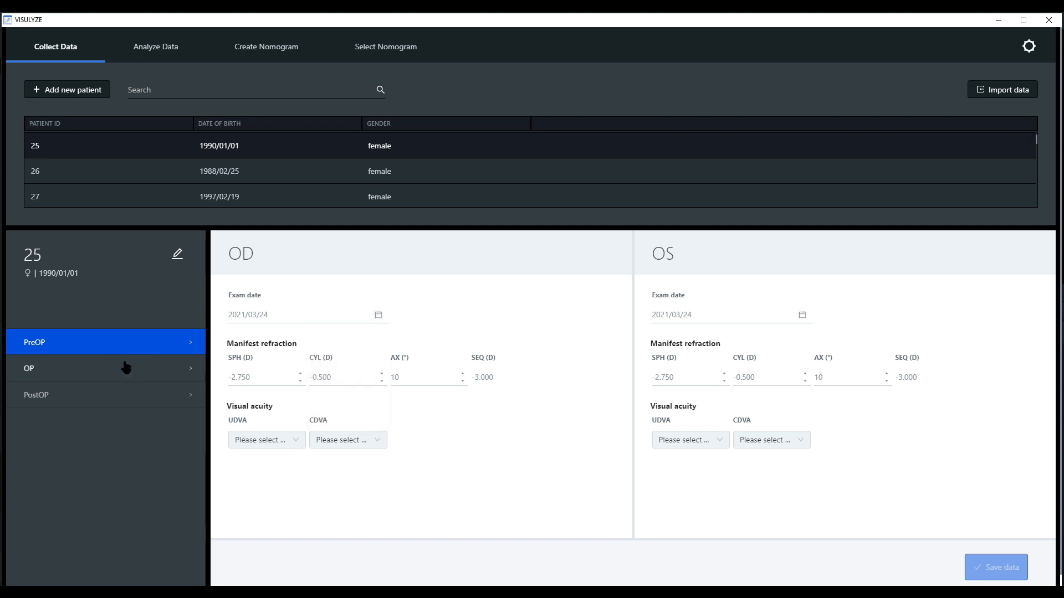
{"action": "left_click", "coordinate": [105, 368]}
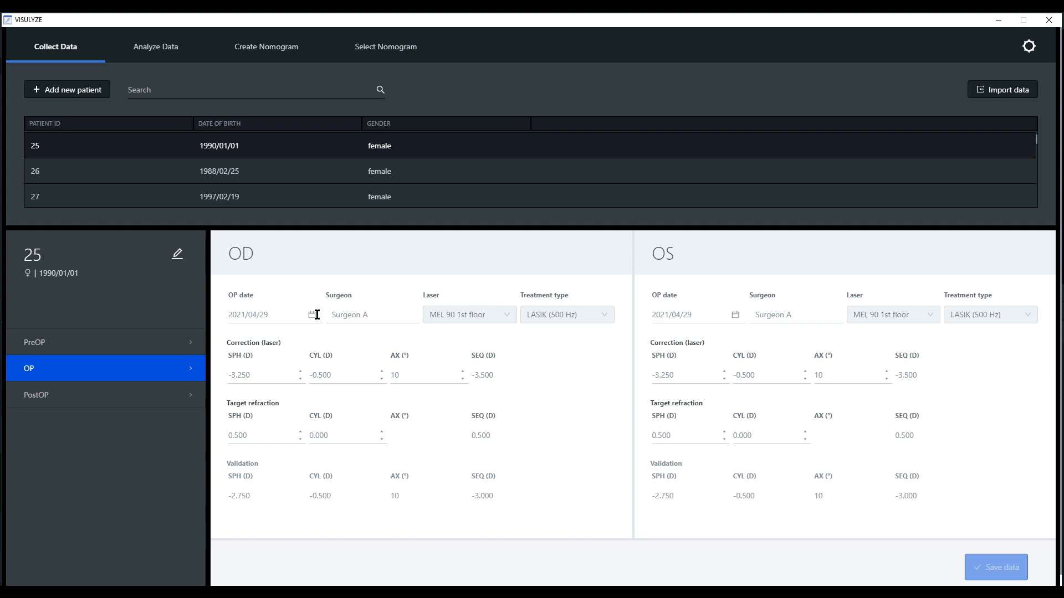
{"action": "mouse_move", "coordinate": [387, 284]}
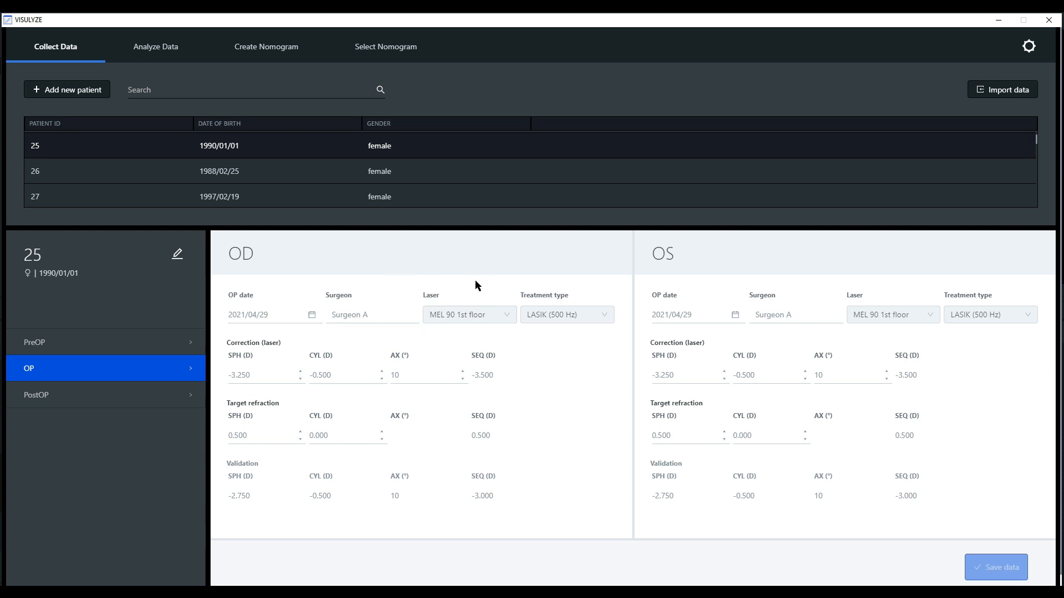
{"action": "mouse_move", "coordinate": [554, 277]}
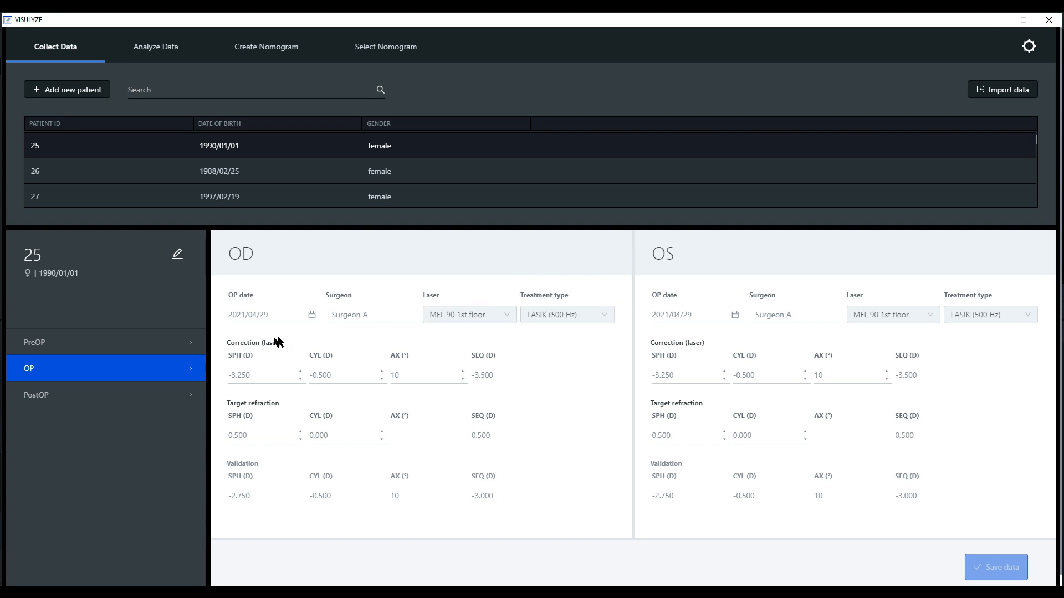
{"action": "mouse_move", "coordinate": [347, 401]}
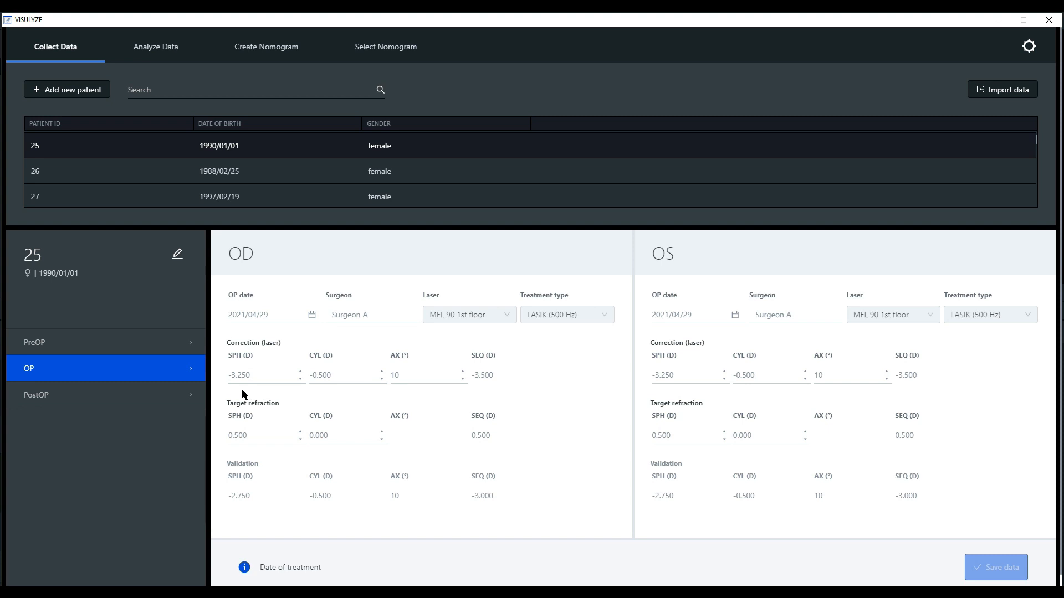
Review the OD and OS surgery details and move on to the postoperative overview
{"action": "left_click", "coordinate": [264, 434]}
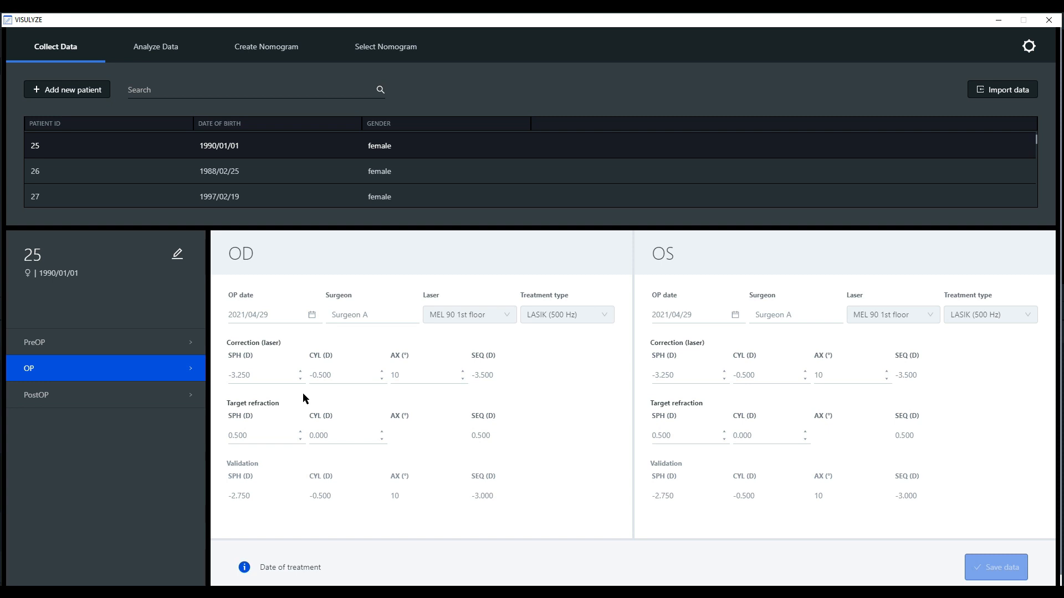
{"action": "left_click", "coordinate": [274, 313]}
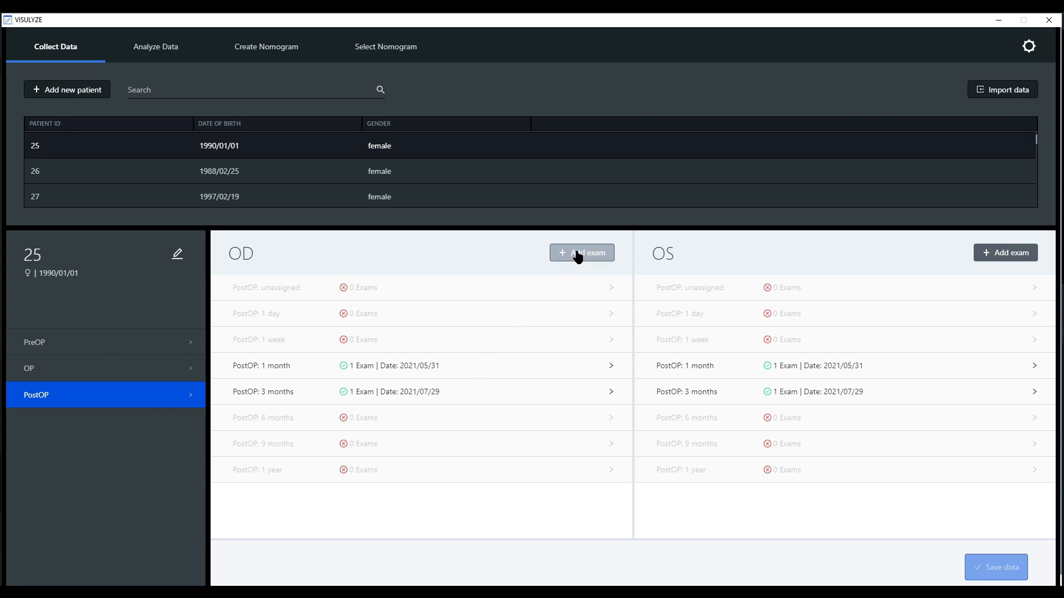
Add a new postoperative exam for the right eye under PostOP: unassigned
{"action": "left_click", "coordinate": [581, 253]}
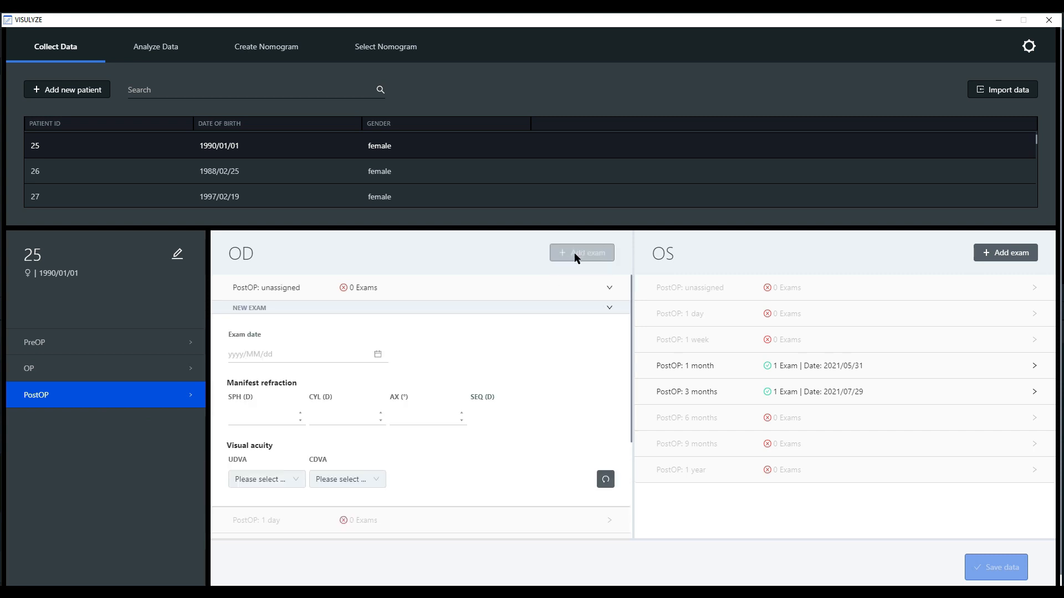
{"action": "mouse_move", "coordinate": [252, 348]}
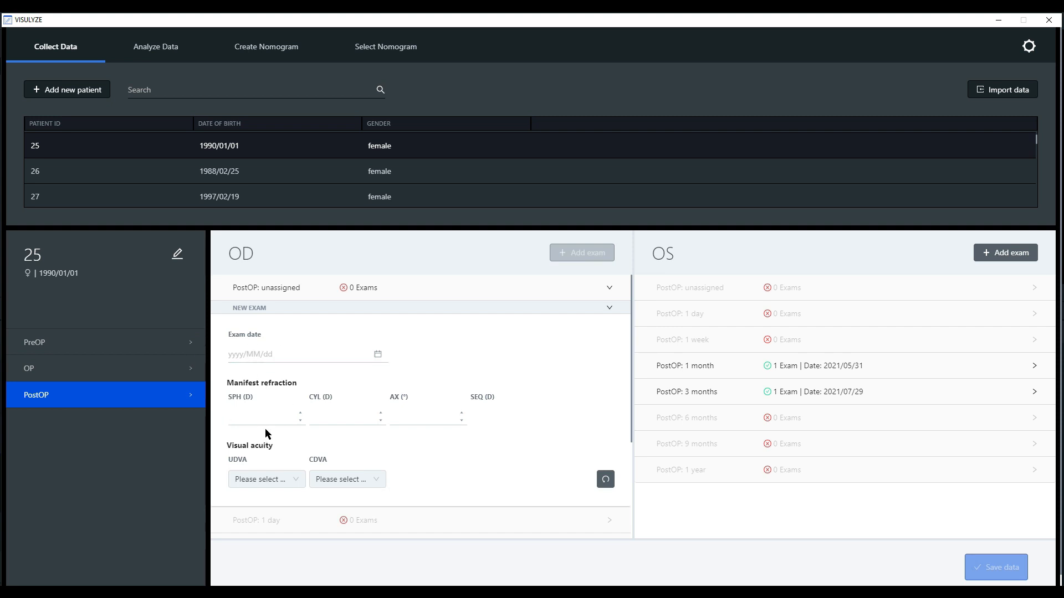
{"action": "mouse_move", "coordinate": [293, 449]}
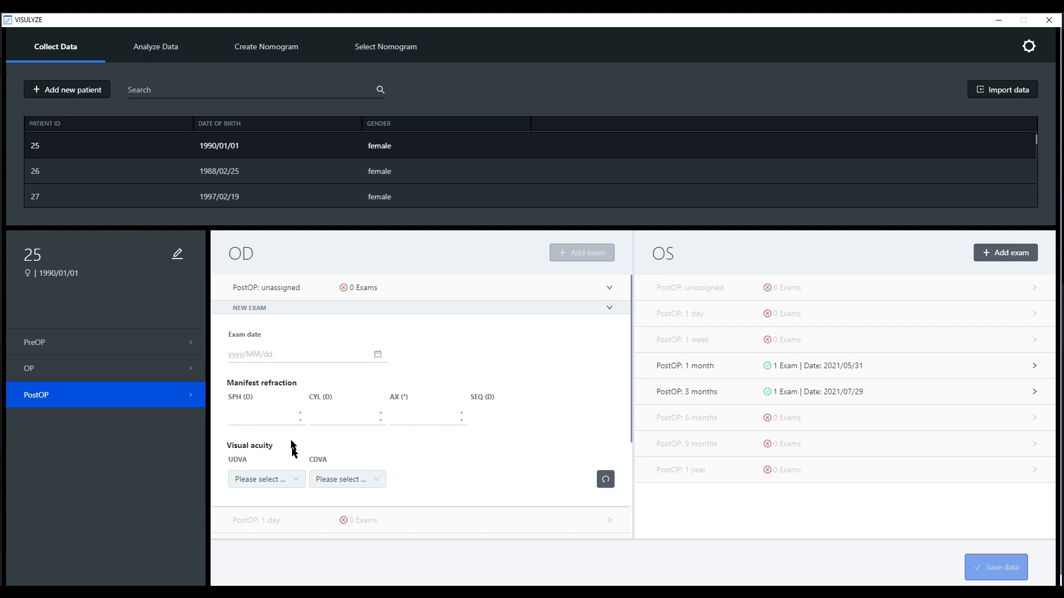
{"action": "left_click", "coordinate": [264, 479]}
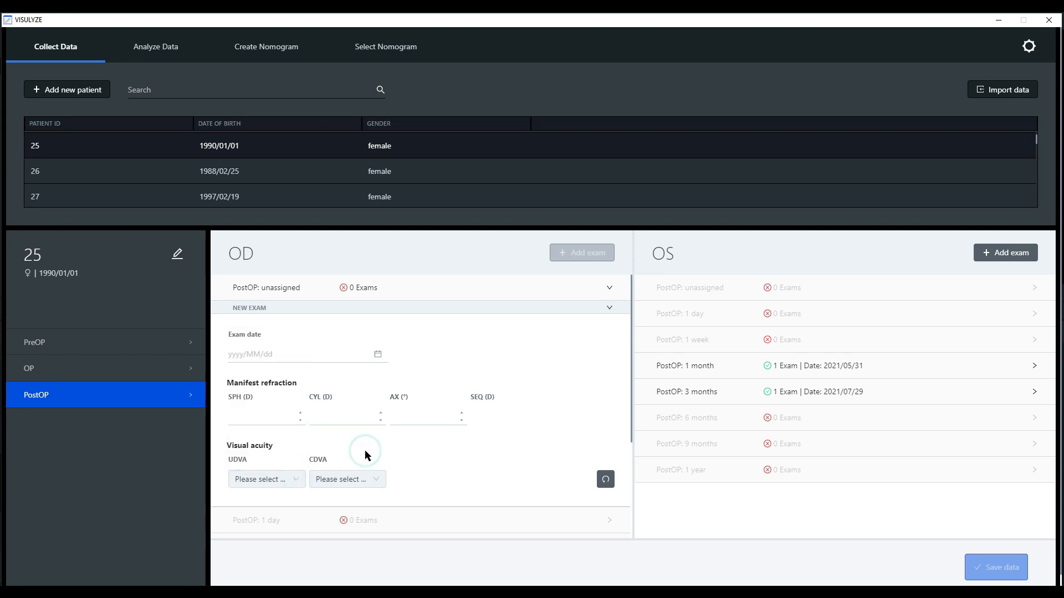
{"action": "mouse_move", "coordinate": [610, 313]}
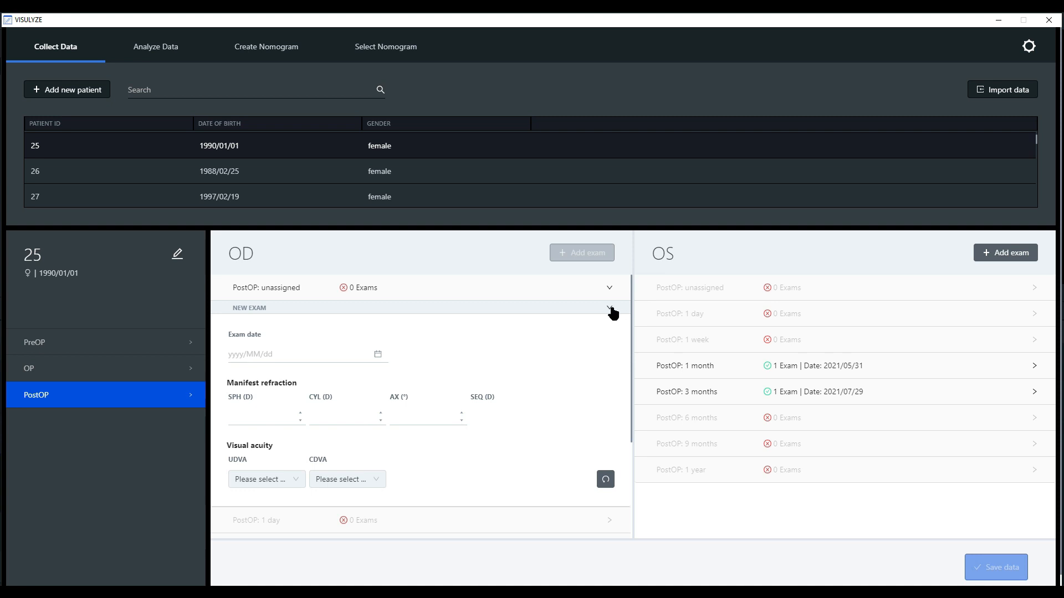
Collapse the NEW EXAM header so the 1-month and 3-month exams show in the list
{"action": "left_click", "coordinate": [608, 307]}
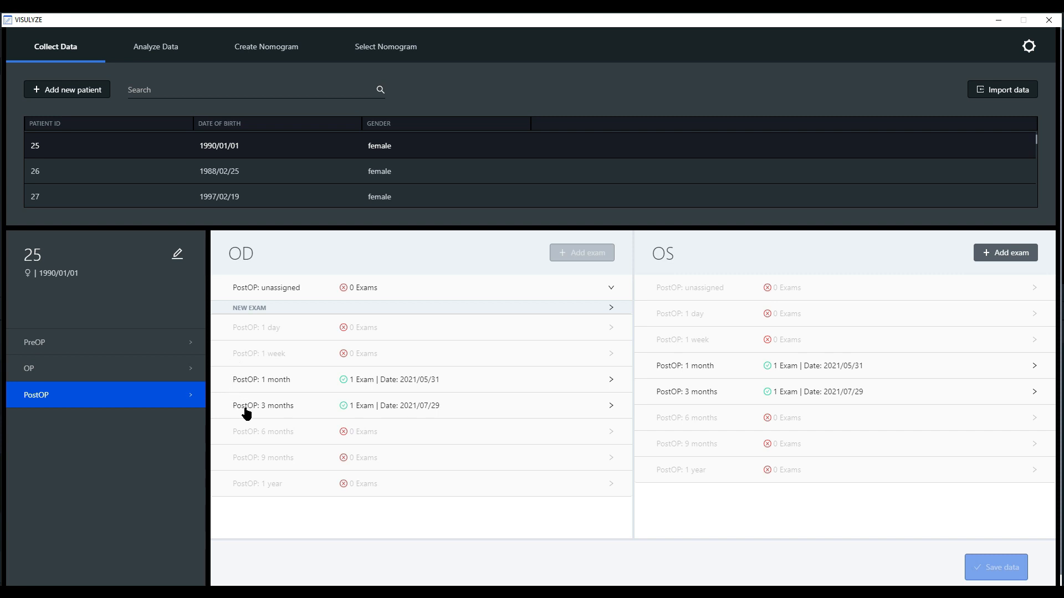
{"action": "mouse_move", "coordinate": [306, 428]}
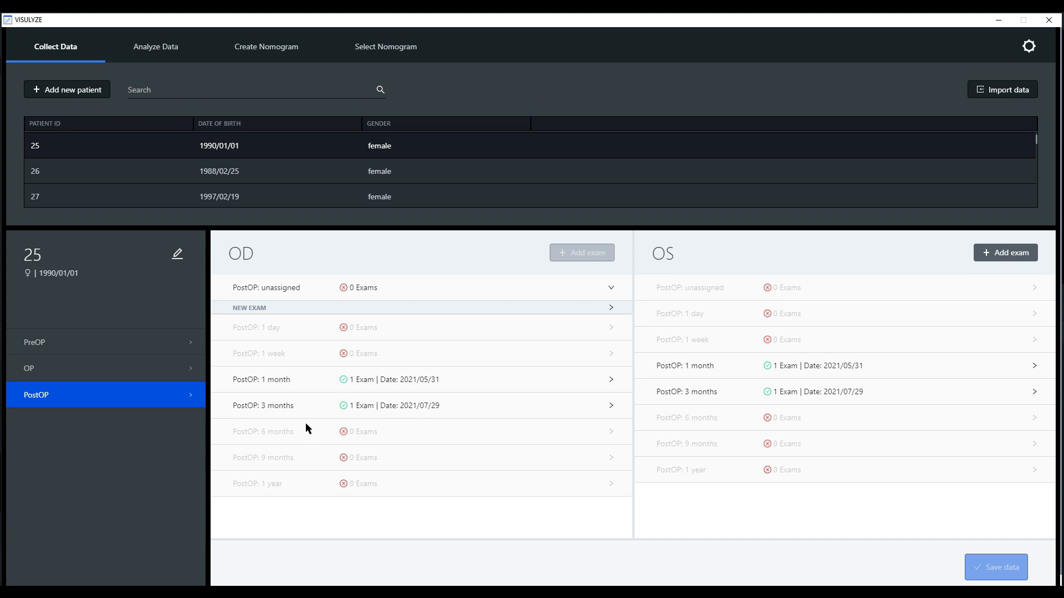
{"action": "mouse_move", "coordinate": [306, 397]}
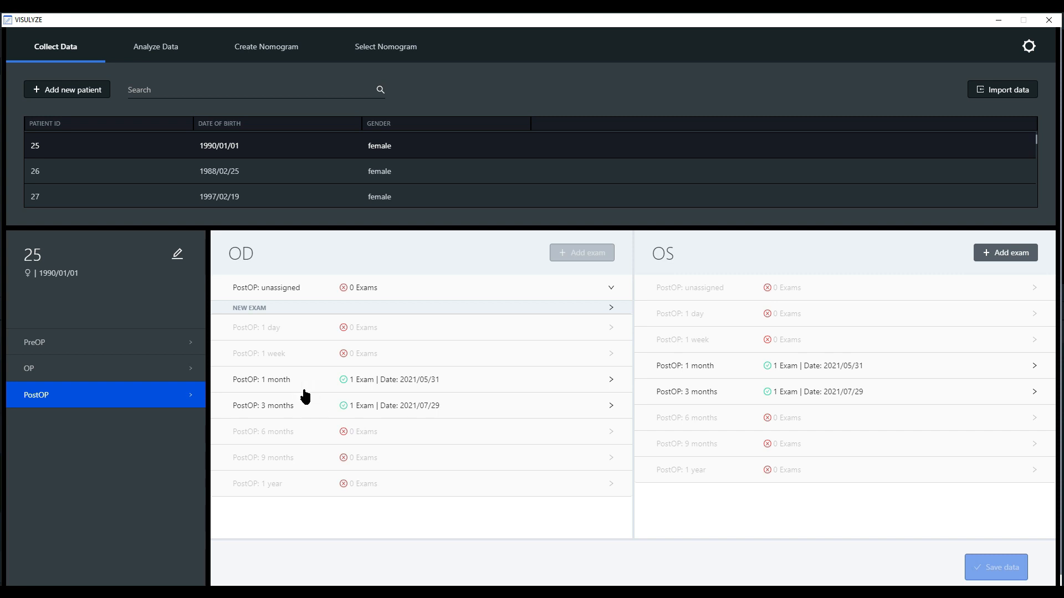
{"action": "mouse_move", "coordinate": [301, 434]}
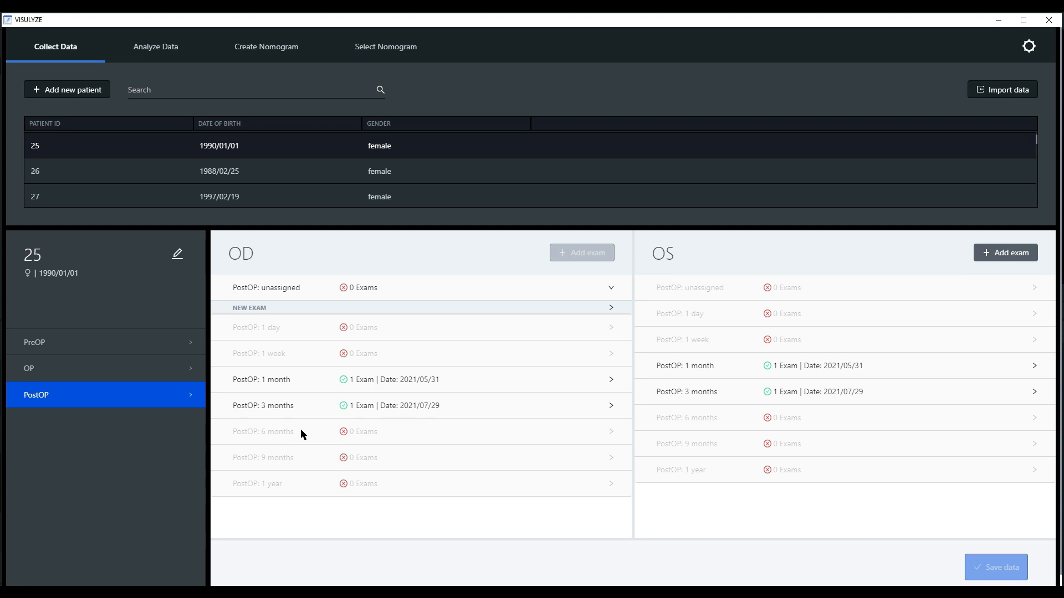
{"action": "mouse_move", "coordinate": [799, 513]}
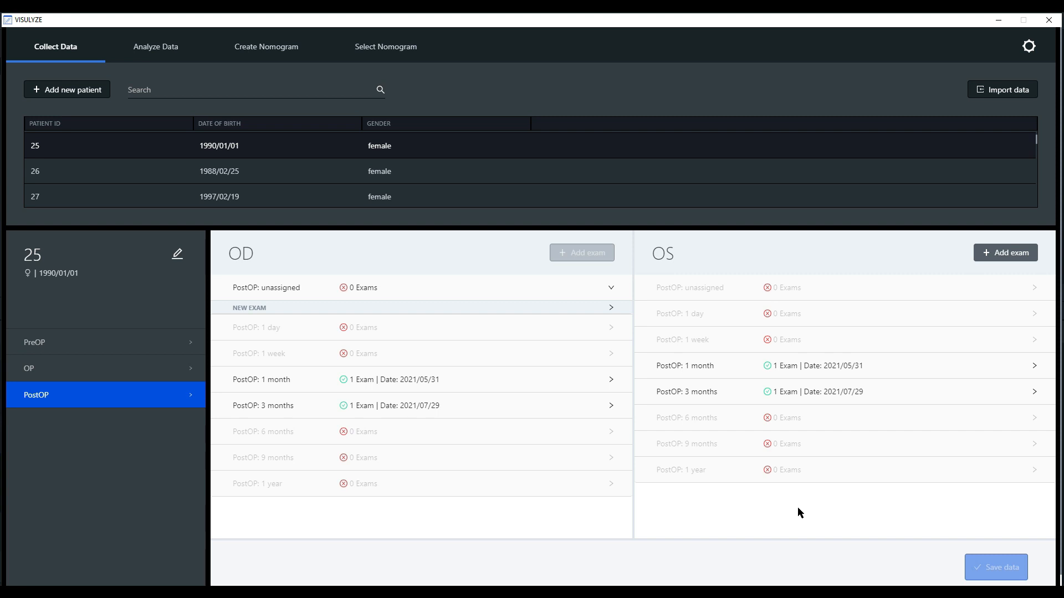
{"action": "mouse_move", "coordinate": [820, 491]}
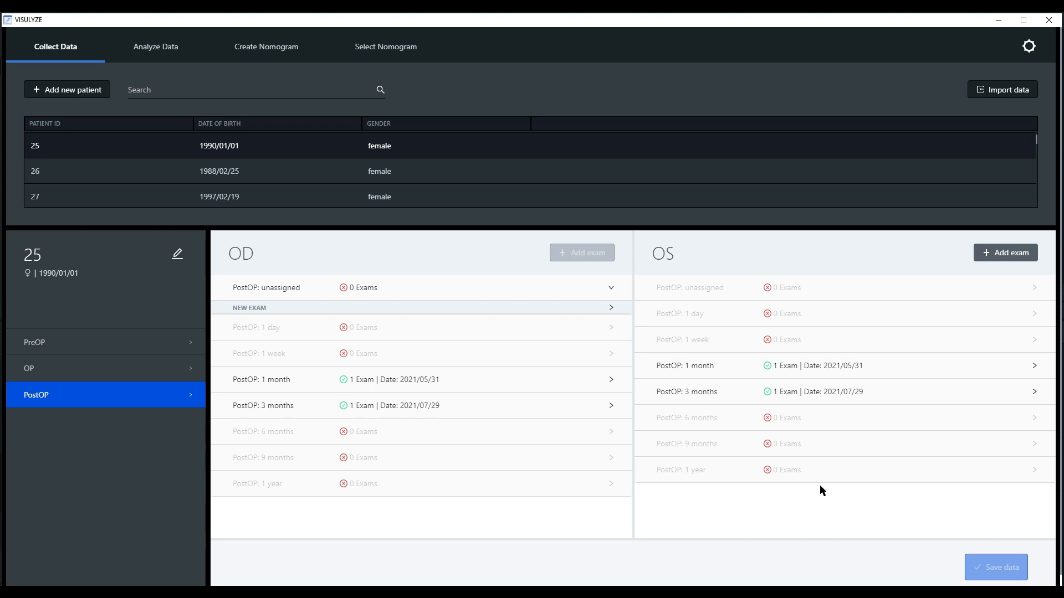